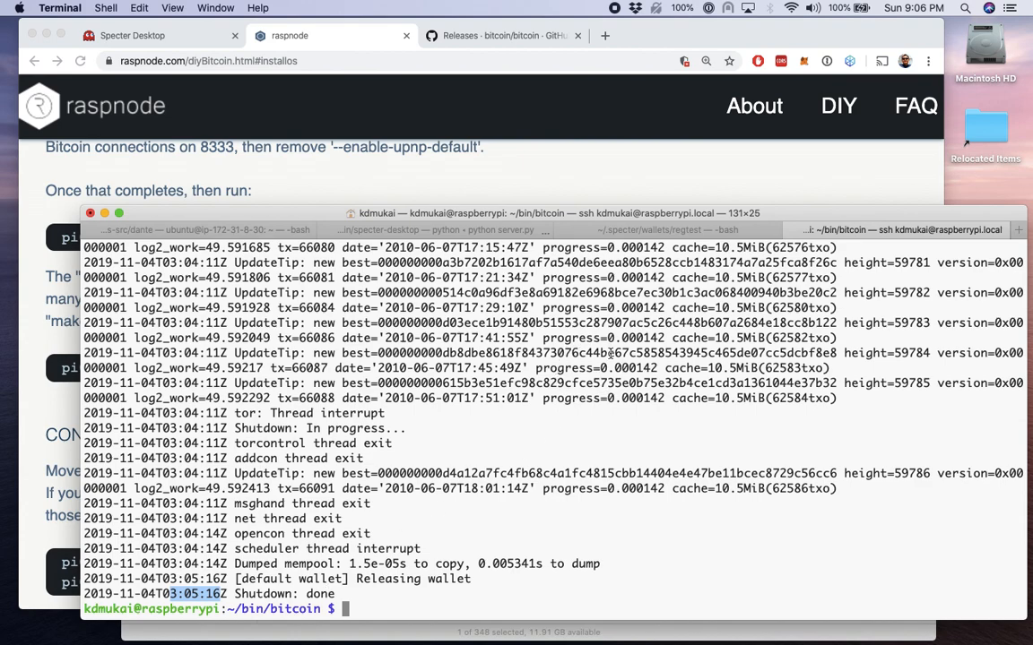
mouse_move(601, 407)
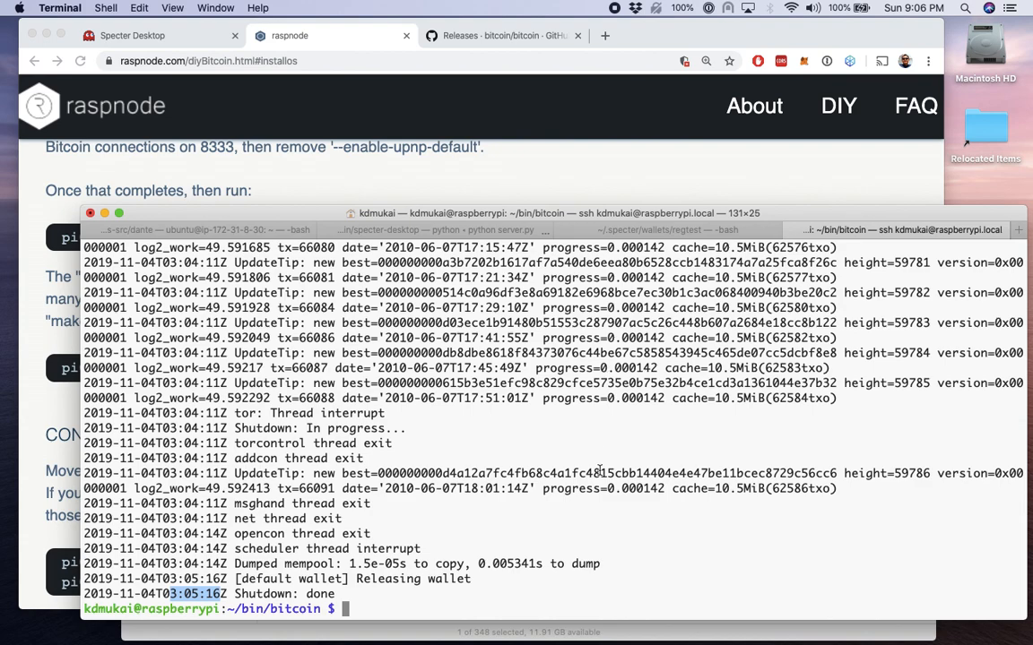
mouse_move(594, 531)
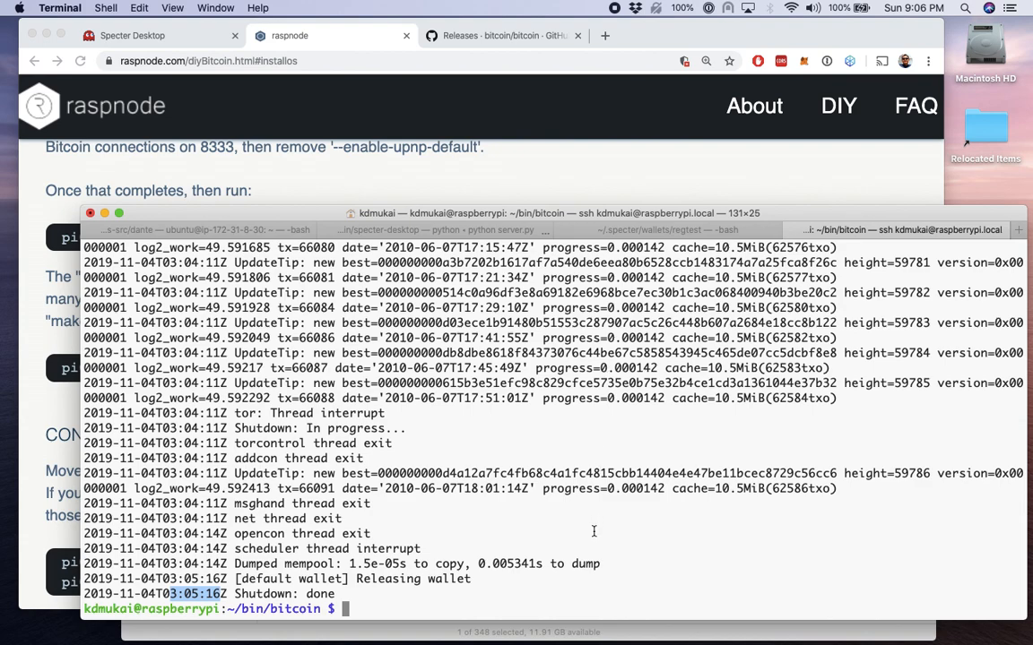
Step: Change into the Pi's ~/.bitcoin data directory with cd
type("cd")
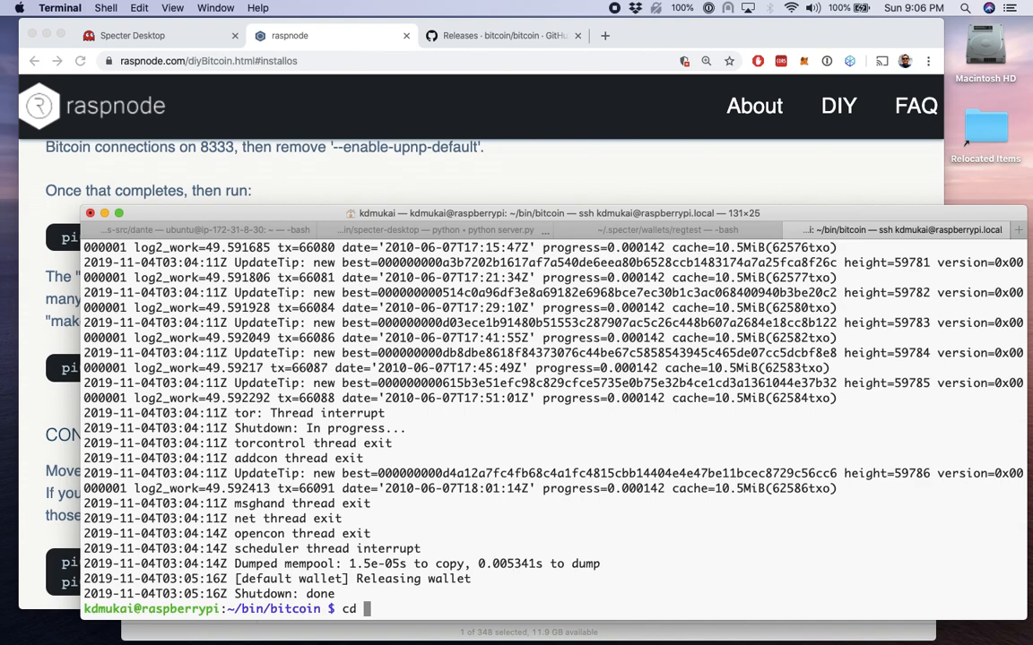
type("~")
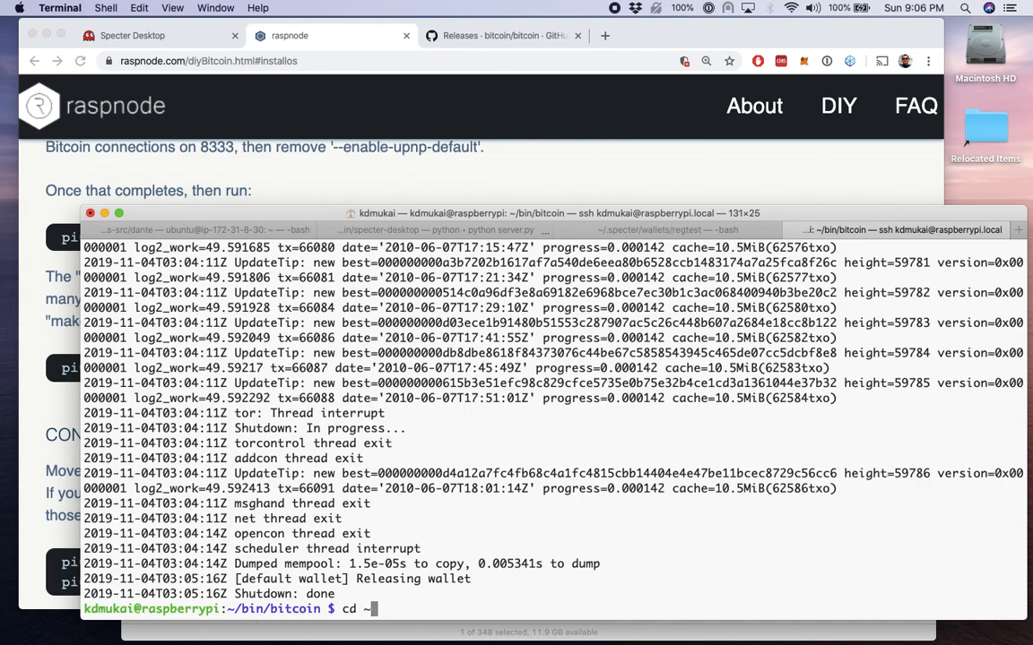
type("/")
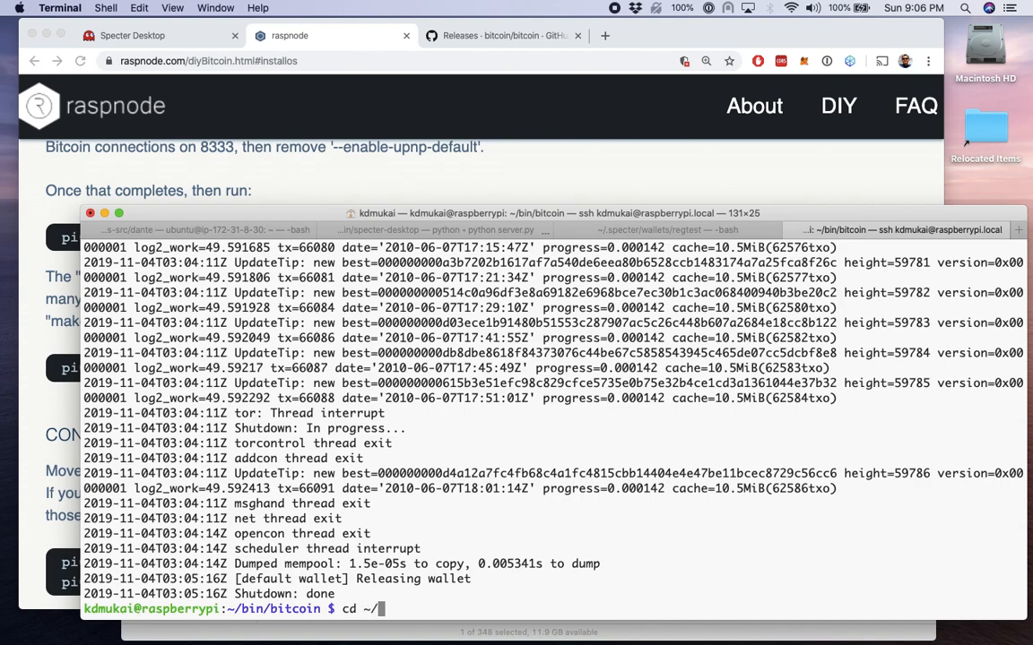
type(".bit")
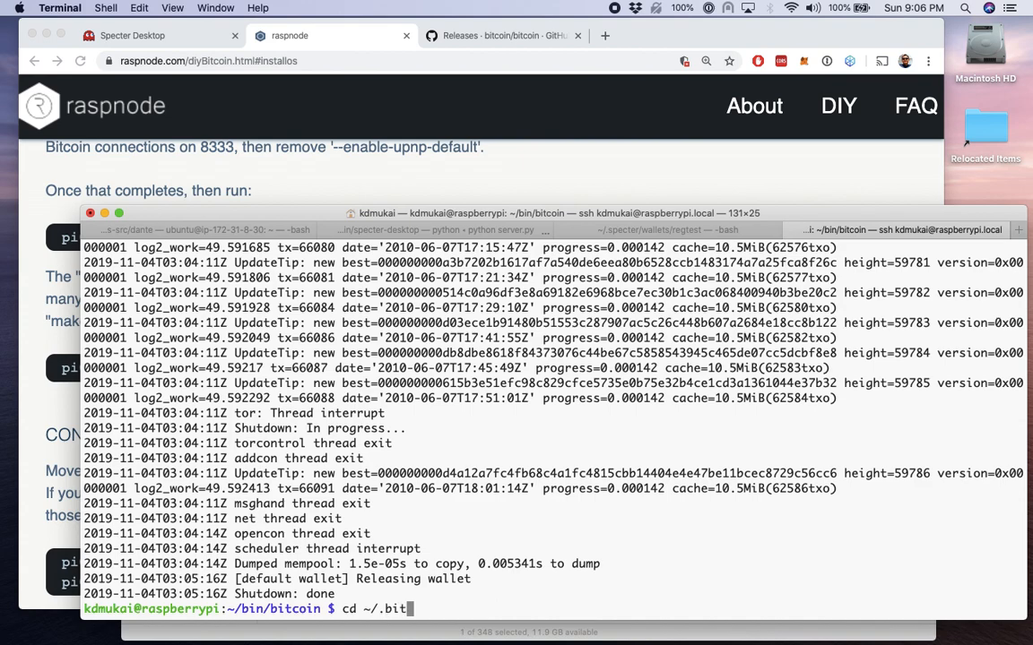
key("Return")
type("ls")
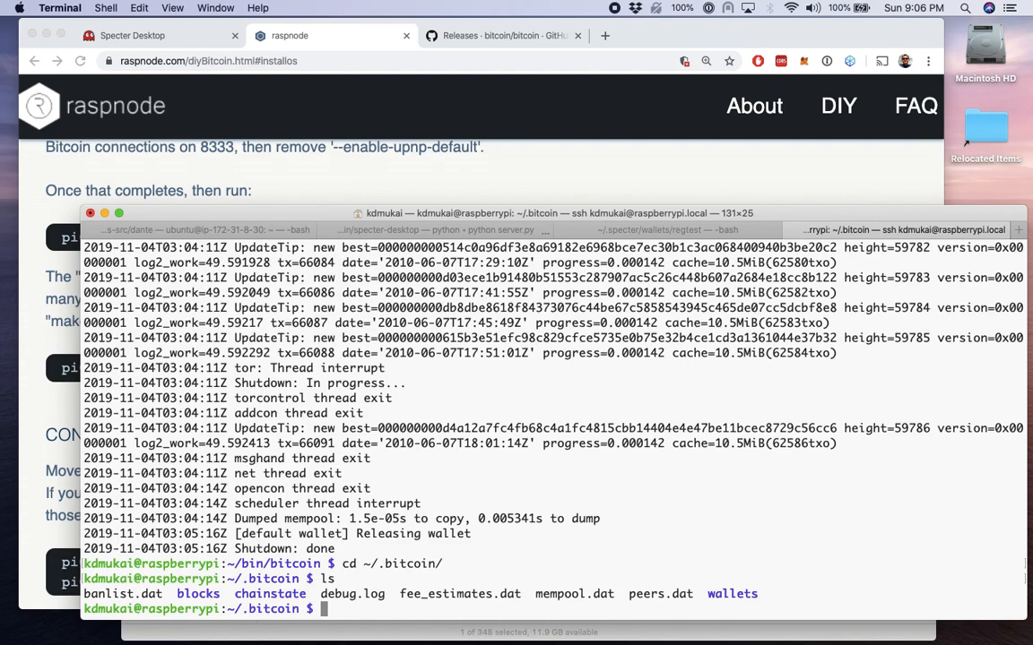
Step: Display the last lines of debug.log, showing the node's clean shutdown
type("tail")
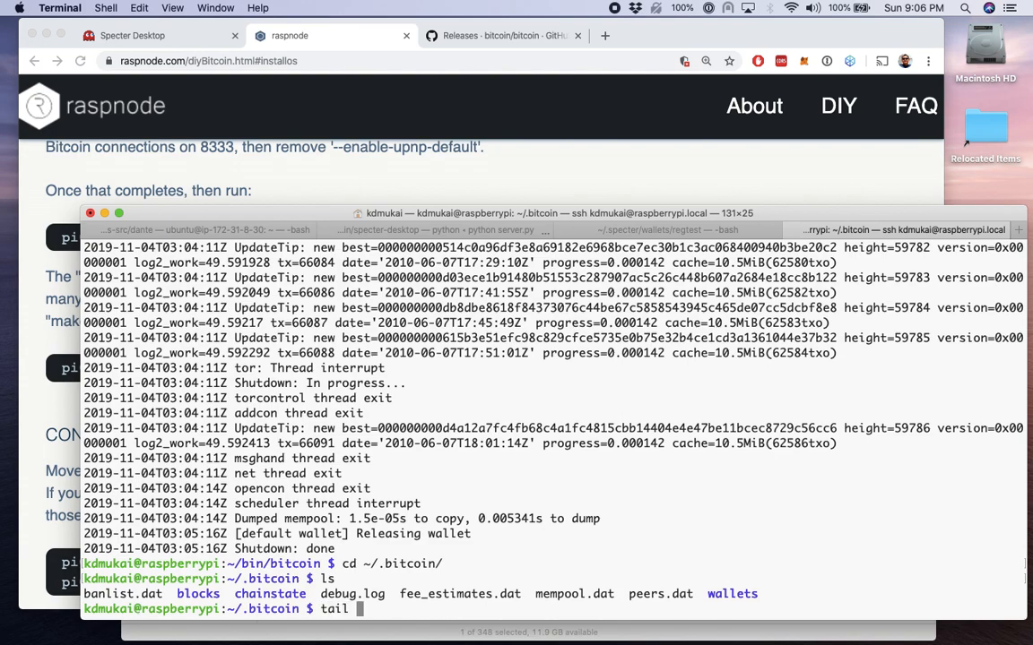
type("debug.log")
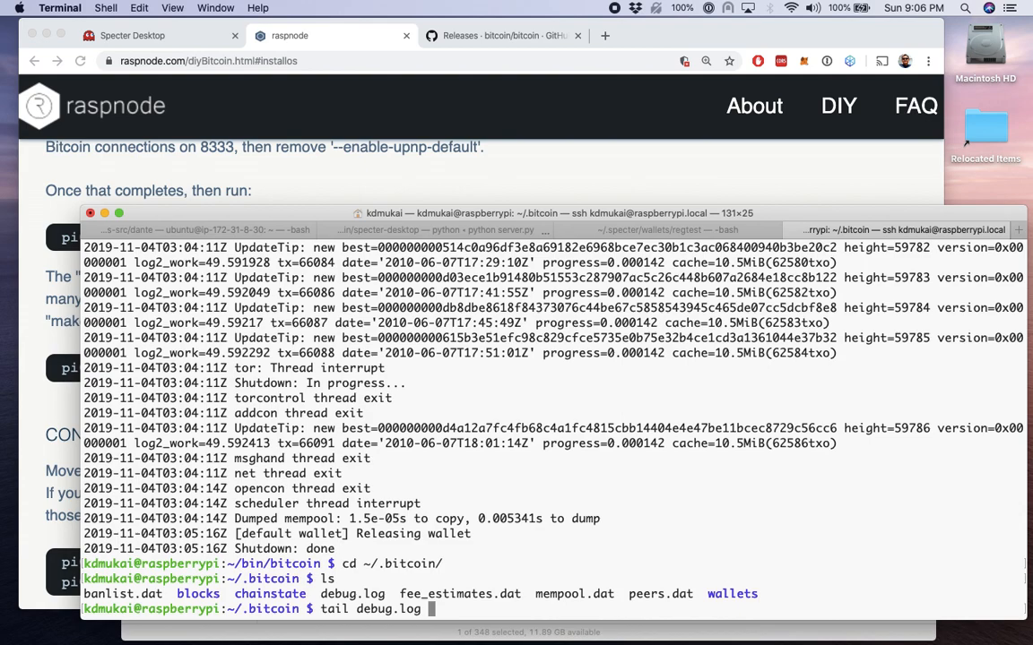
key("Return")
type("ls")
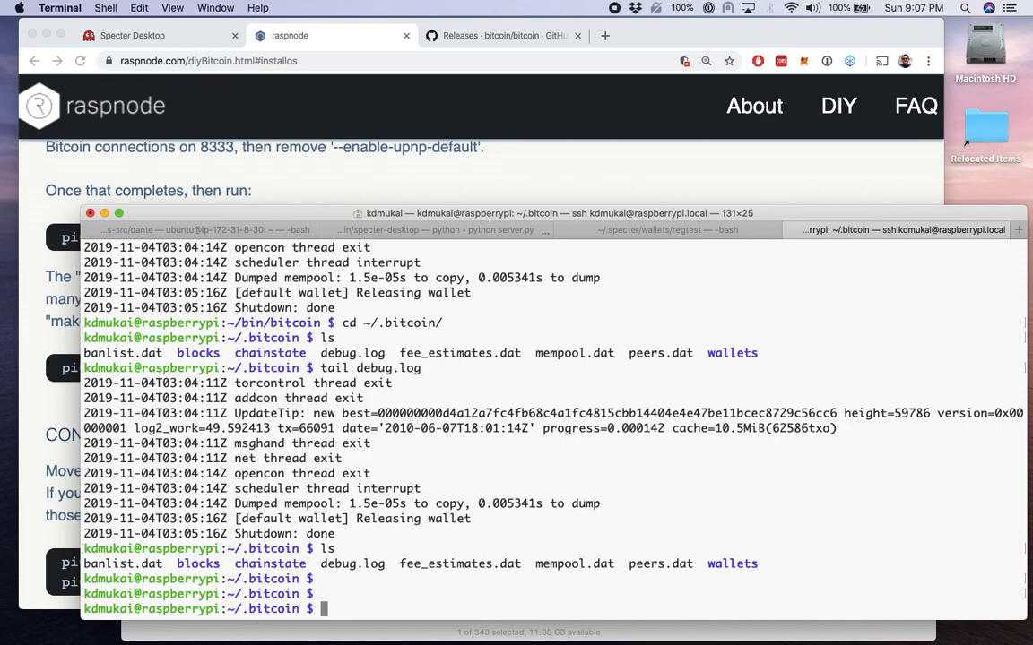
Step: Create bitcoin.conf in nano and start typing the dbcache line
type("nano")
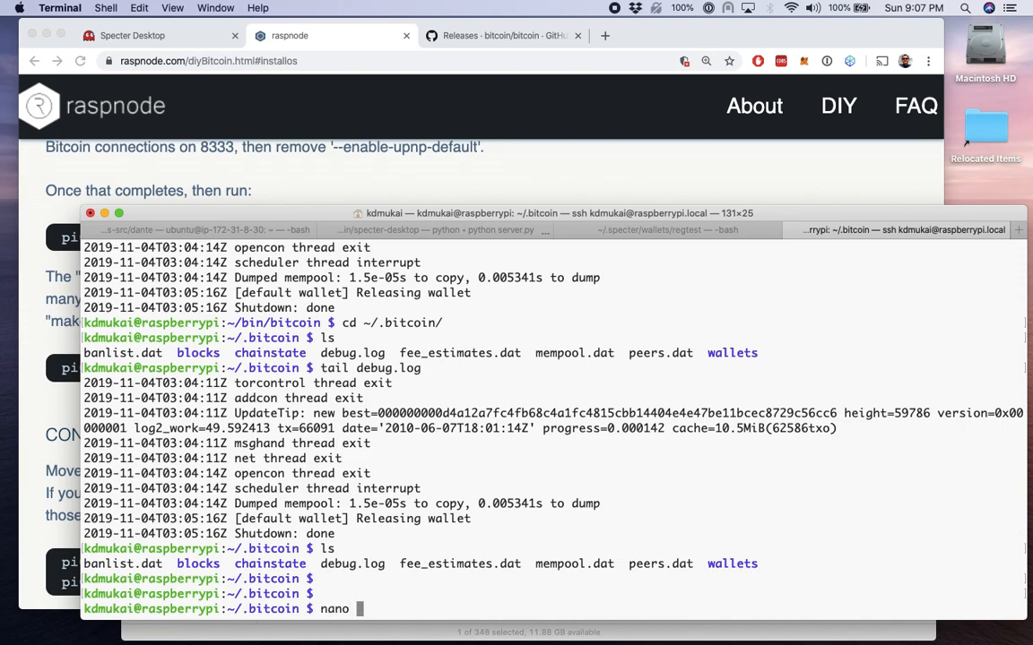
type("bitcoin.c")
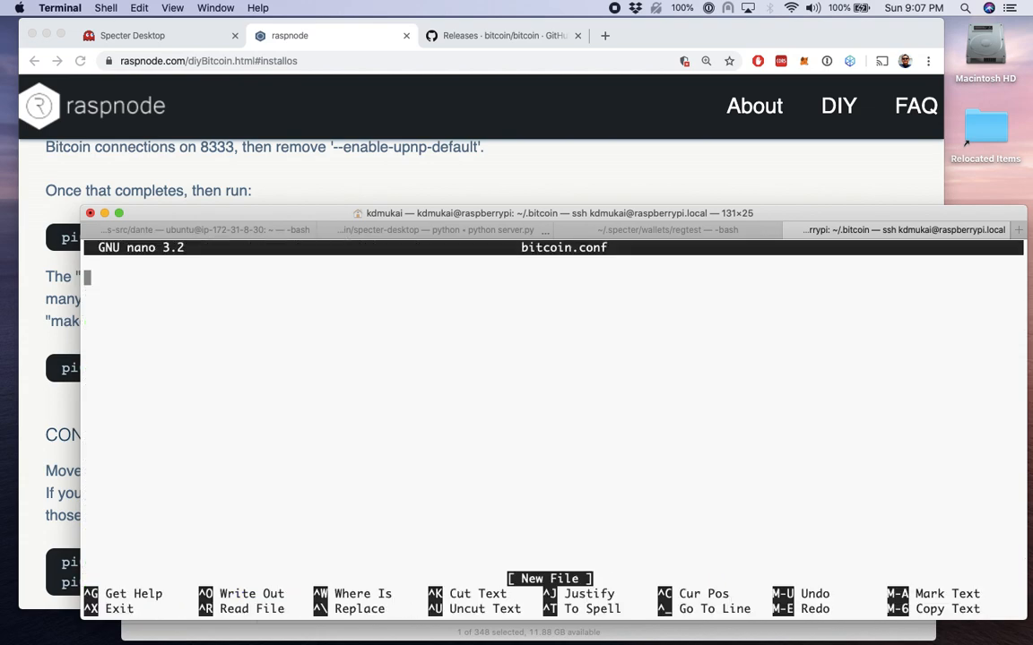
type("dbcache=20")
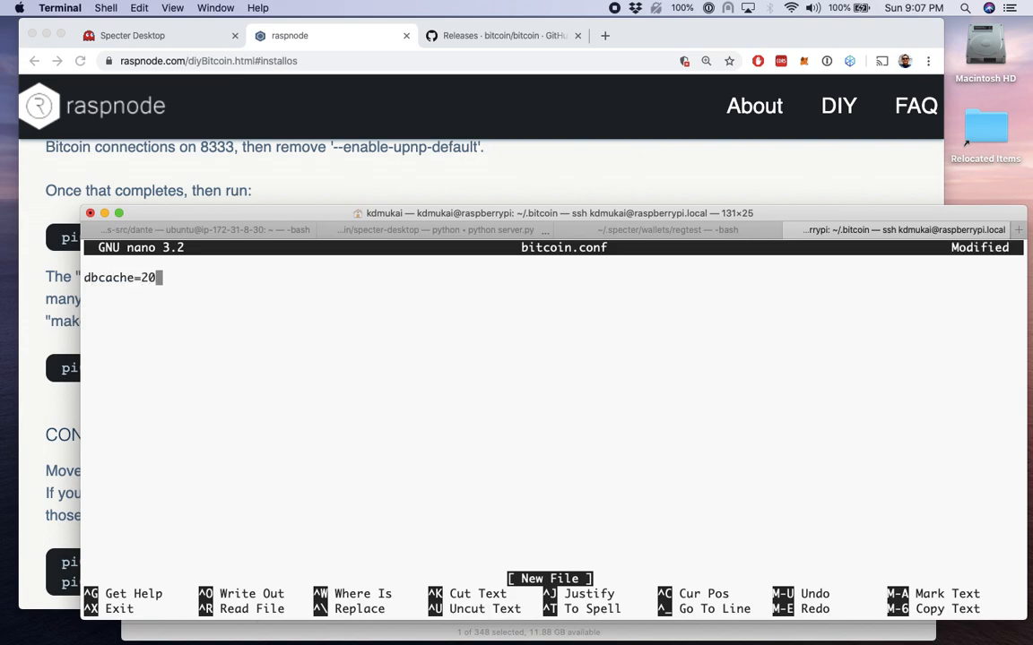
Step: Complete dbcache=2048 in bitcoin.conf, save it and exit nano
type("48")
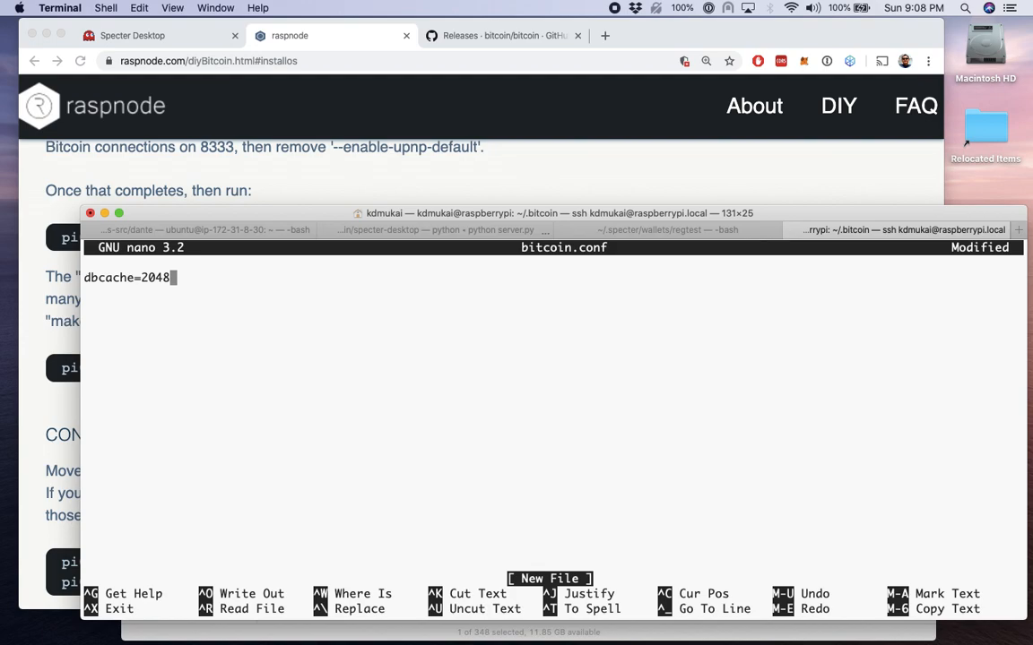
key("ctrl+x")
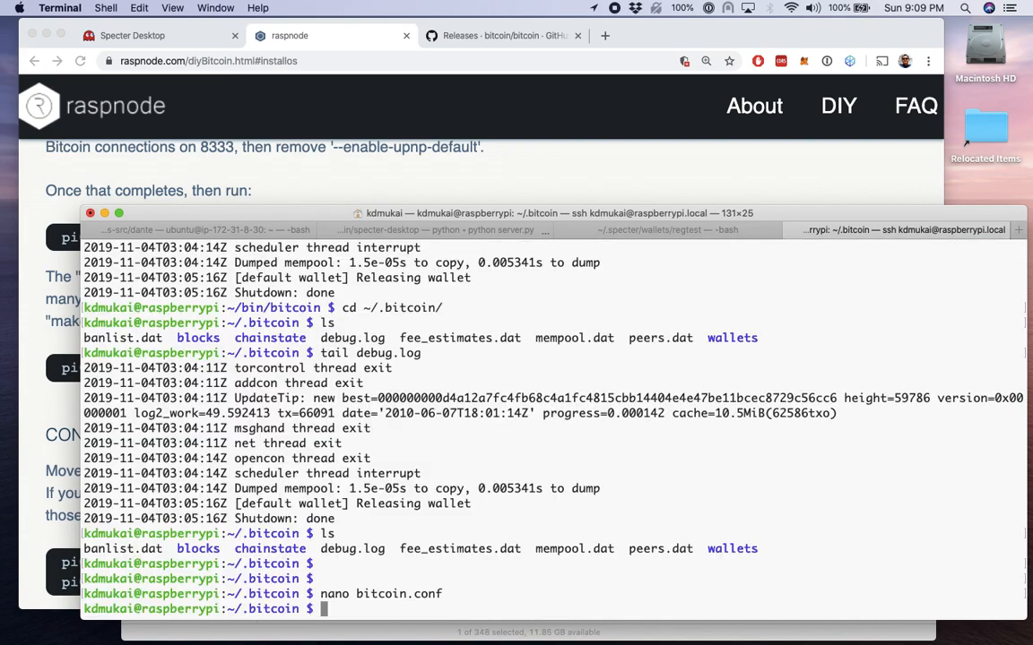
type("bitcoind")
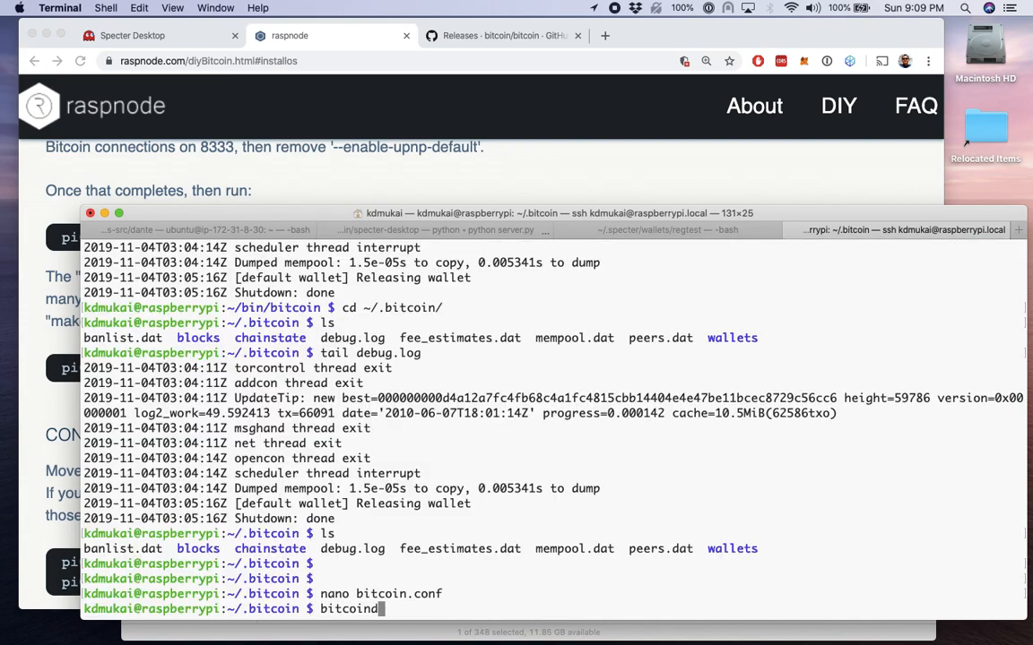
Step: Launch bitcoind and check its log for the in-memory UTXO set cache size
key("Return")
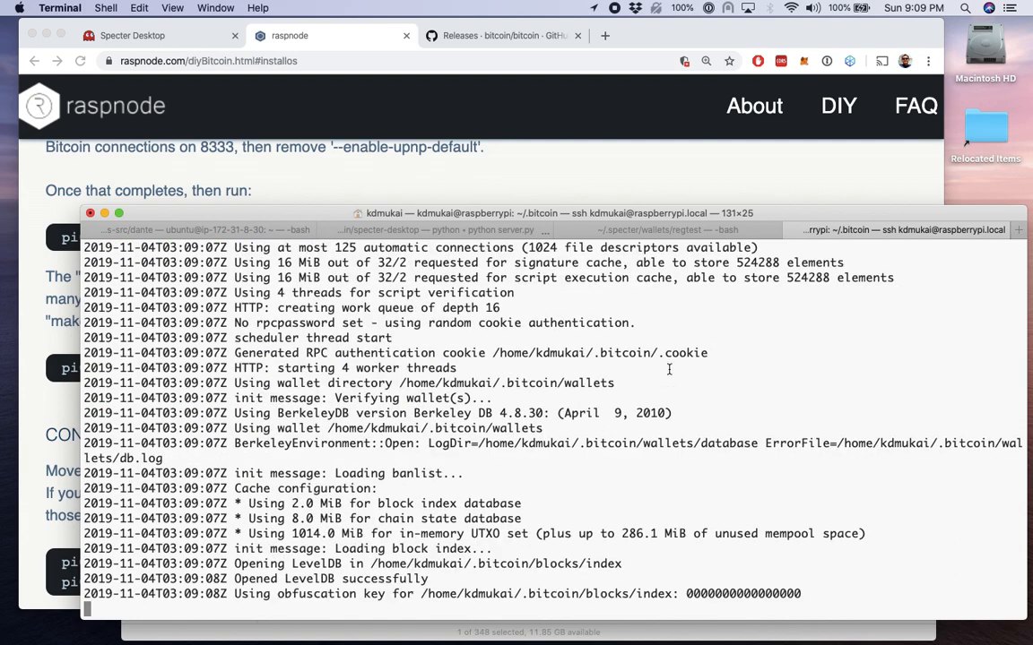
mouse_move(453, 549)
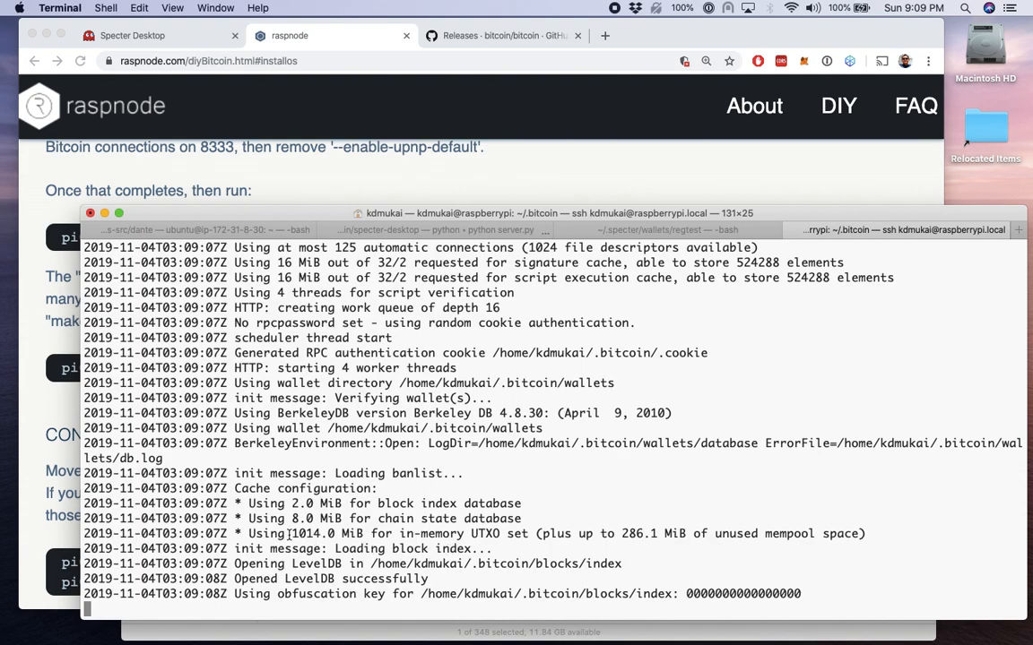
double_click(306, 533)
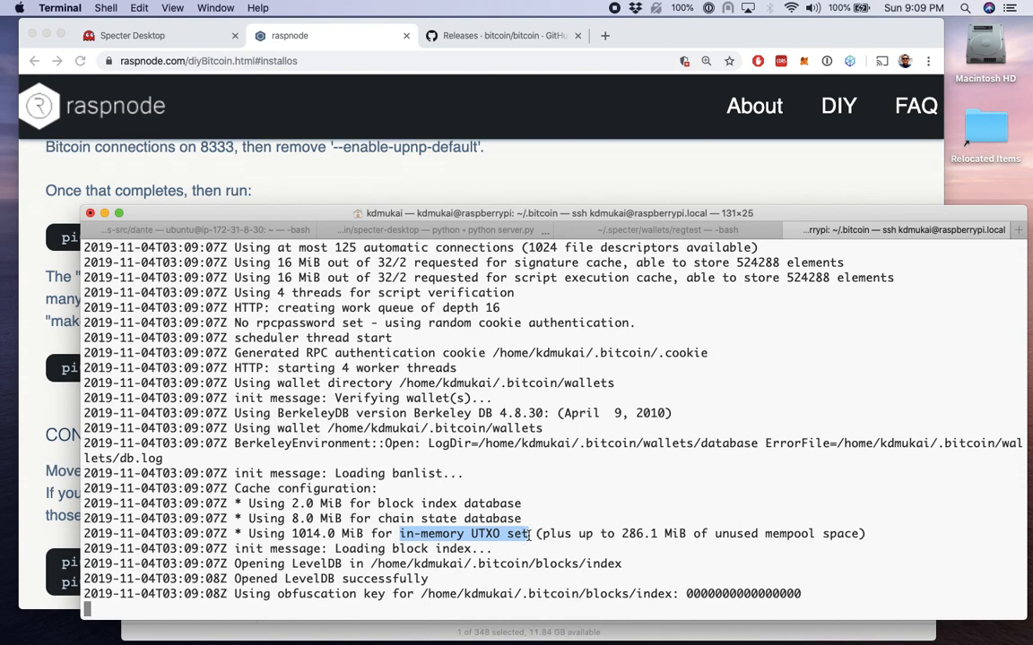
scroll("down", 3)
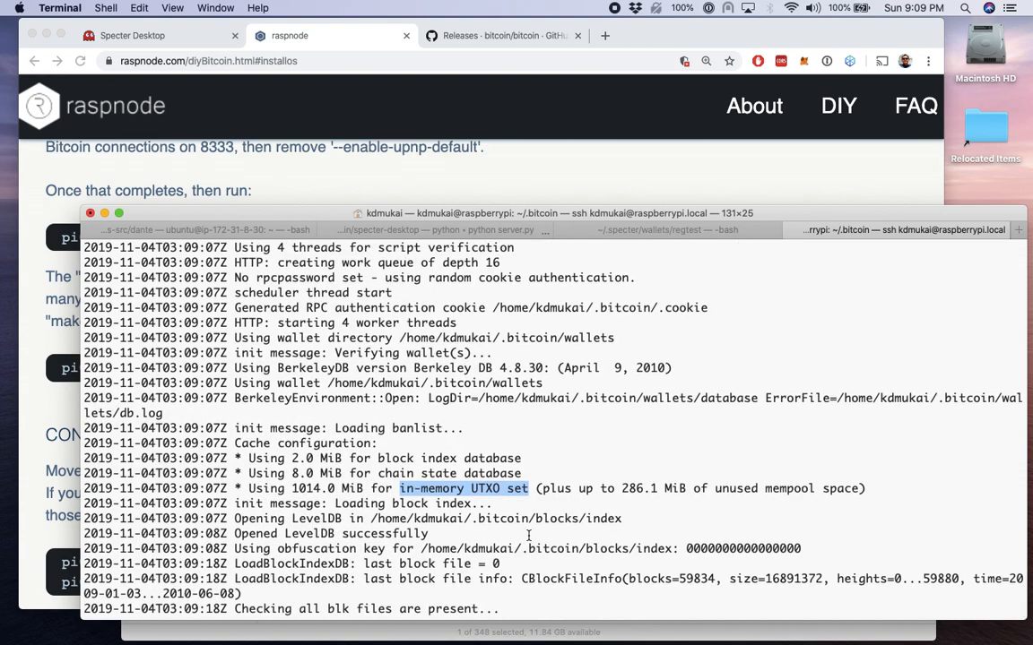
scroll("down", 3)
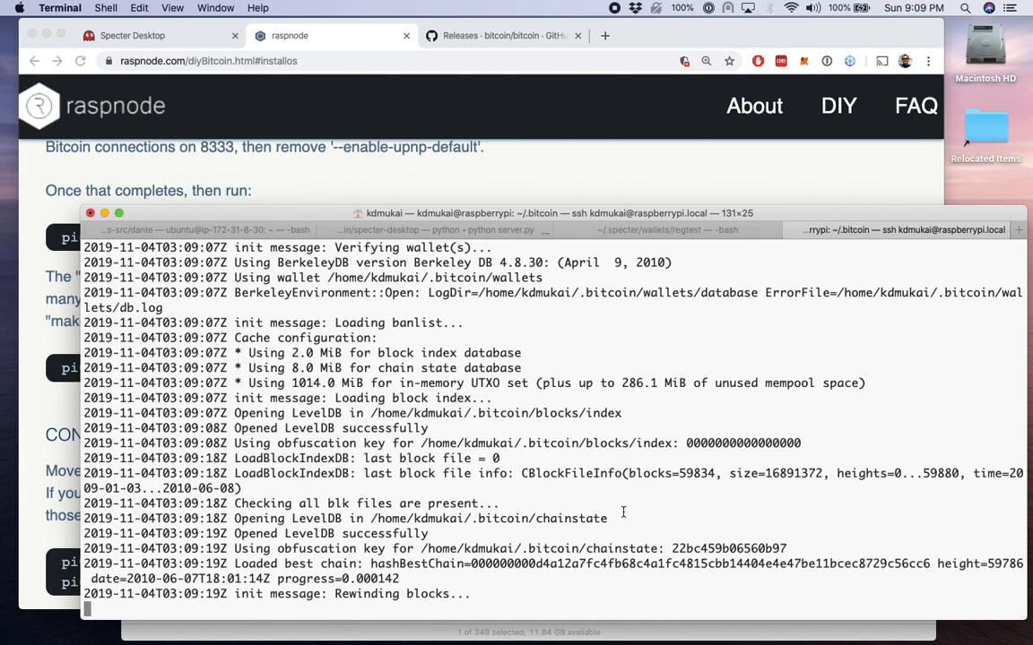